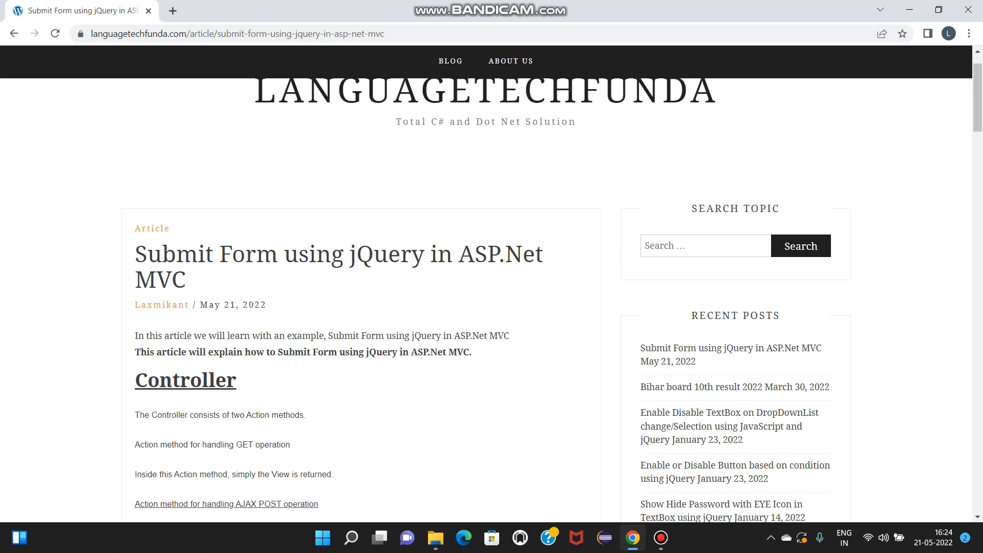
{"action": "scroll", "scroll_direction": "down", "scroll_amount": 3}
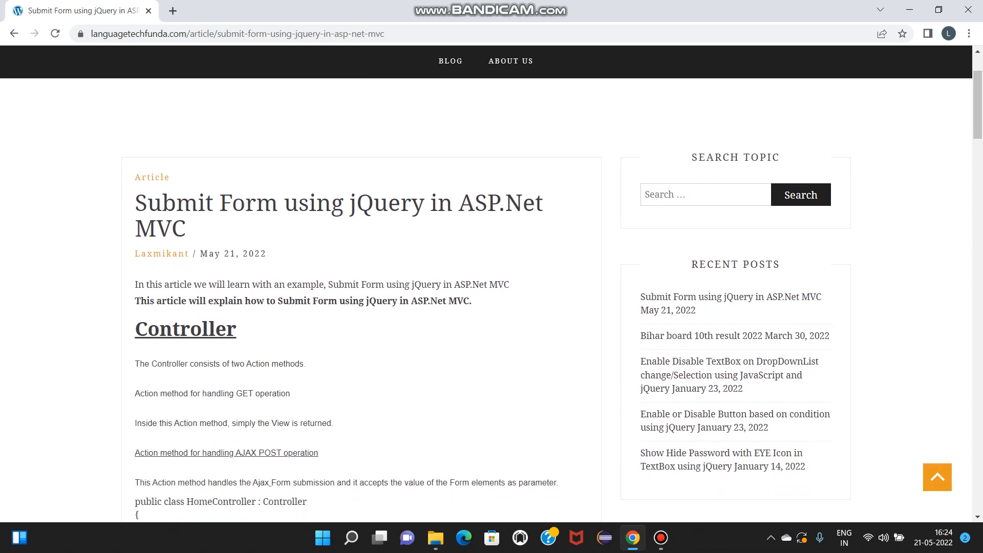
{"action": "scroll", "scroll_direction": "down", "scroll_amount": 3}
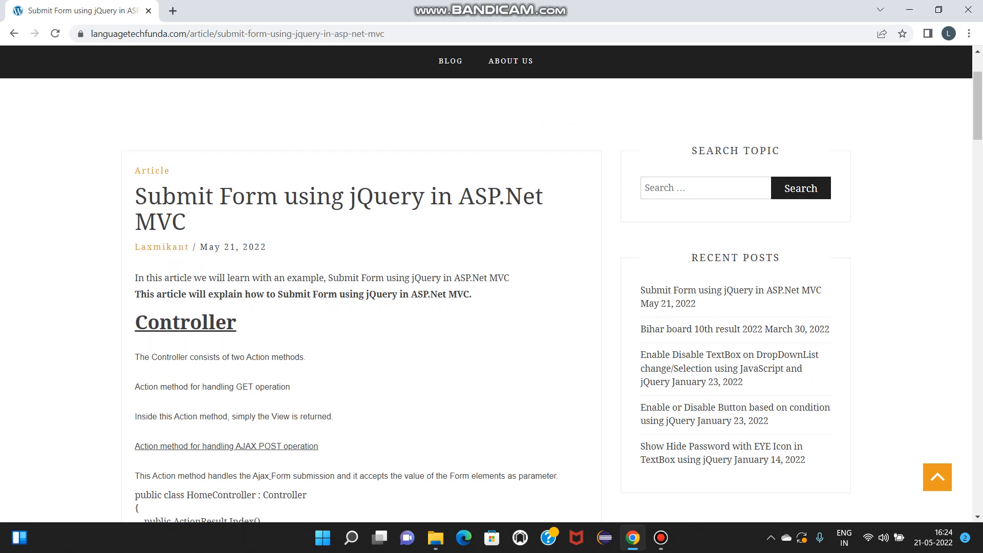
{"action": "scroll", "scroll_direction": "down", "scroll_amount": 3}
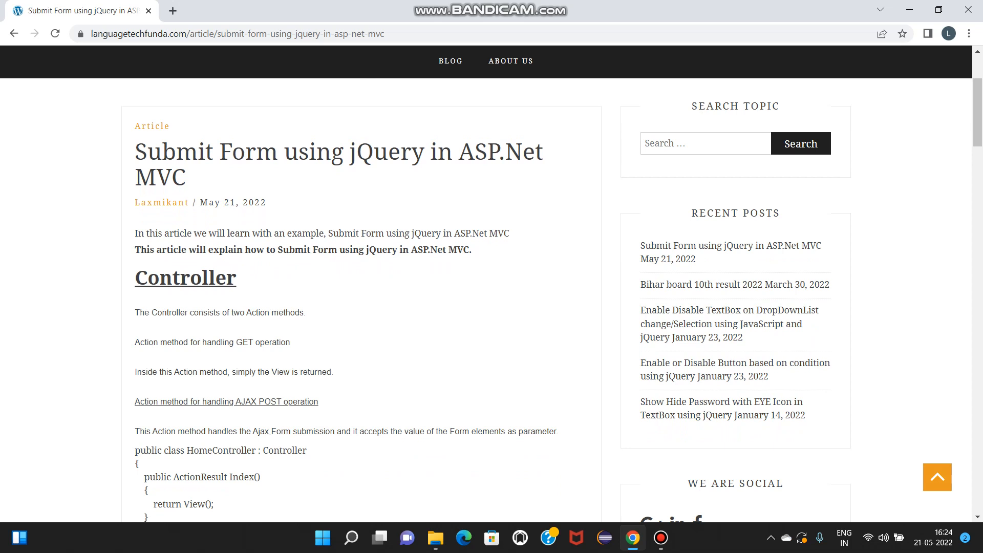
{"action": "scroll", "scroll_direction": "down", "scroll_amount": 3}
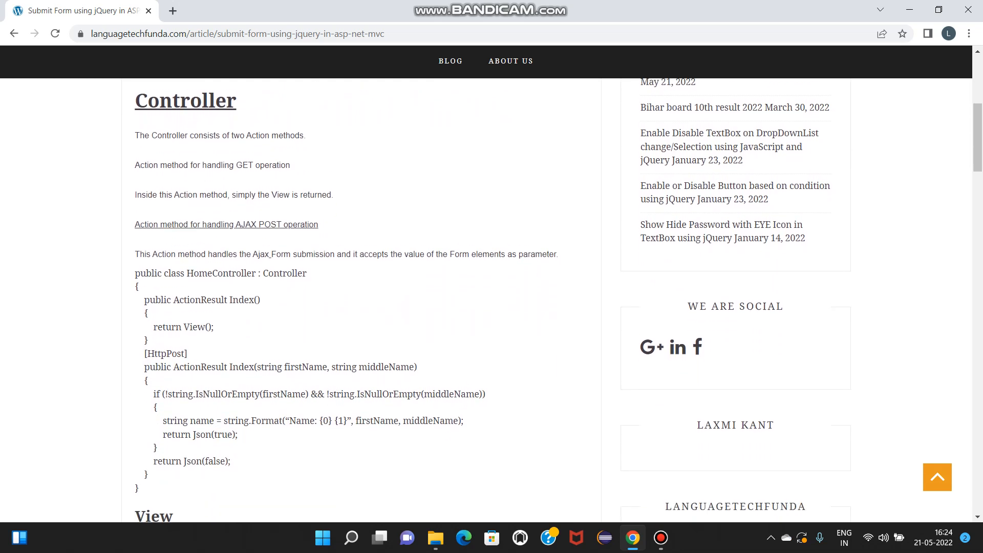
{"action": "scroll", "scroll_direction": "down", "scroll_amount": 3}
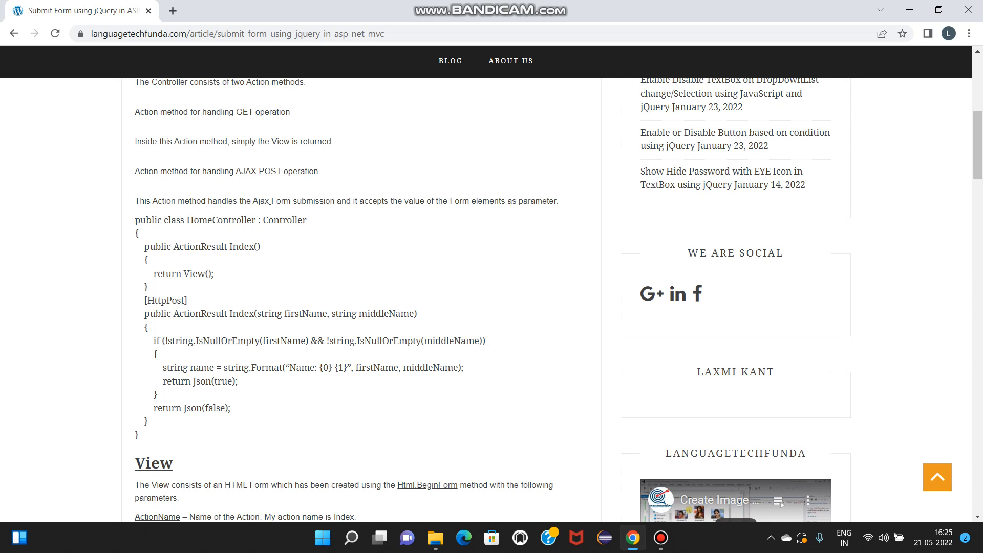
{"action": "scroll", "scroll_direction": "down", "scroll_amount": 3}
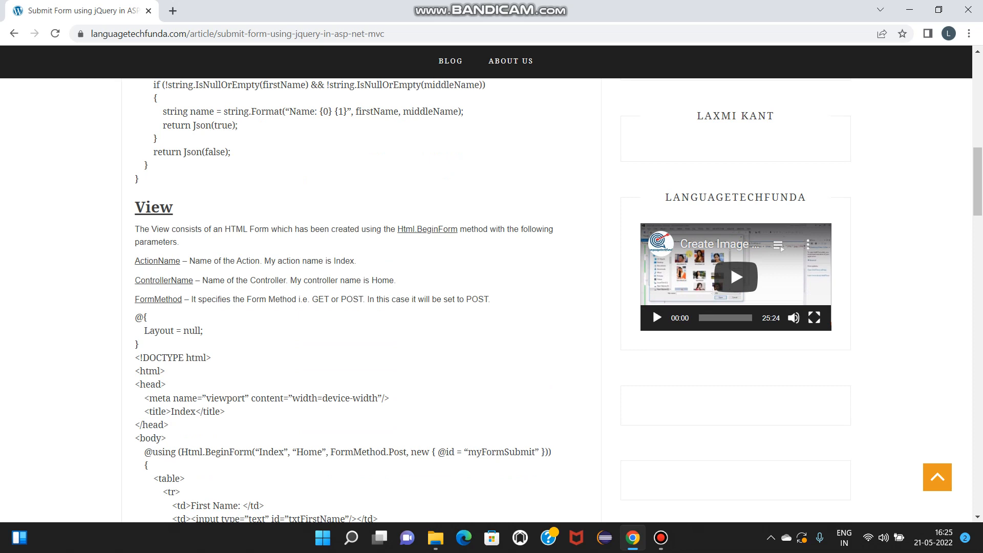
{"action": "scroll", "scroll_direction": "down", "scroll_amount": 3}
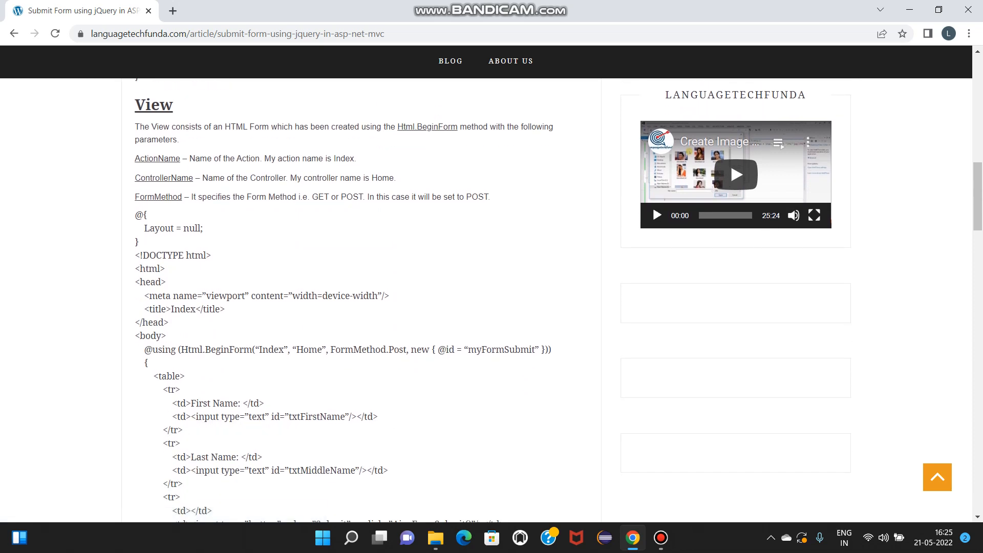
{"action": "scroll", "scroll_direction": "down", "scroll_amount": 3}
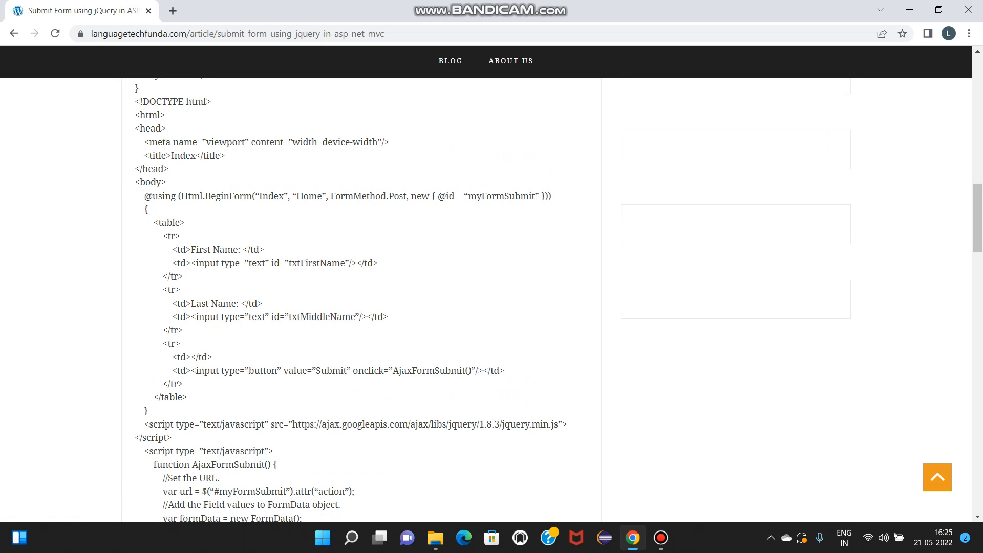
{"action": "scroll", "scroll_direction": "down", "scroll_amount": 3}
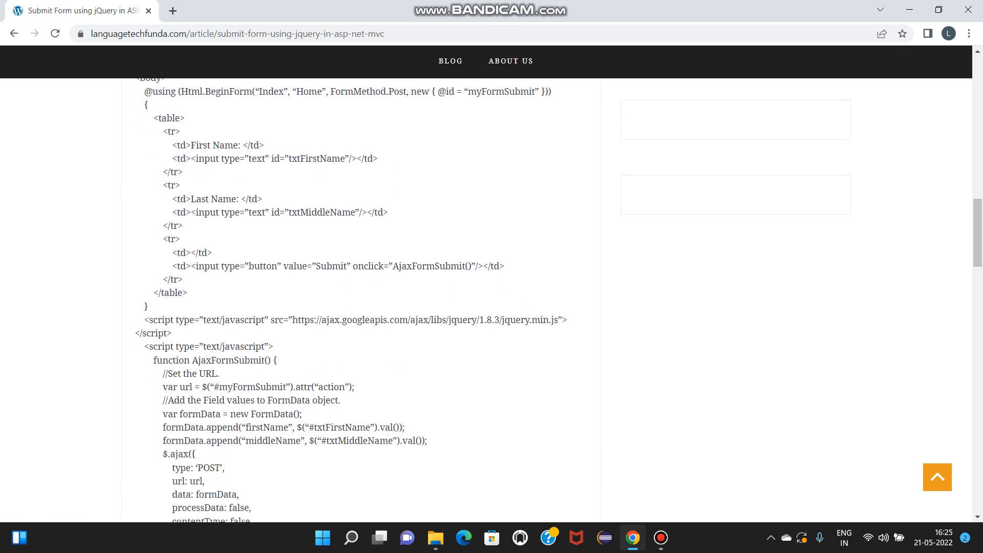
{"action": "scroll", "scroll_direction": "down", "scroll_amount": 3}
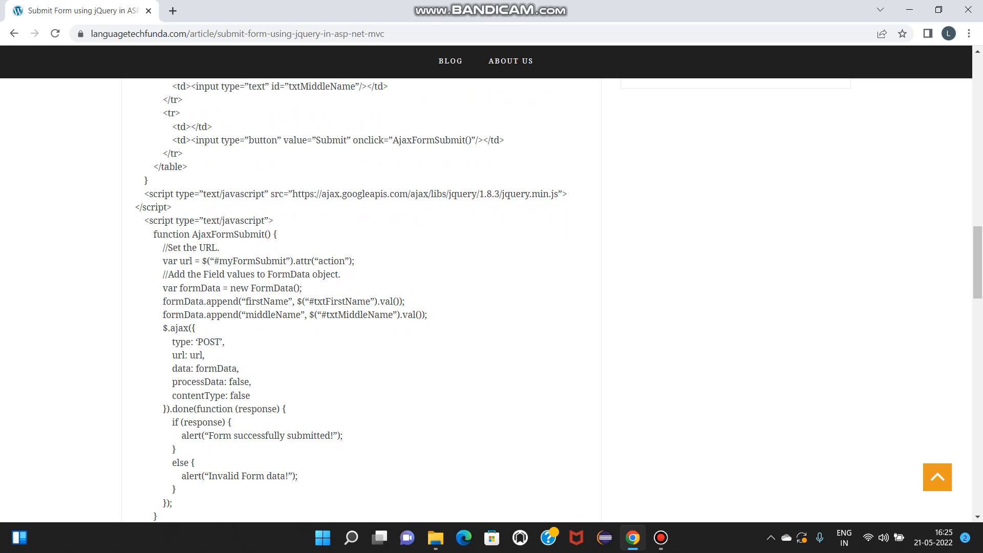
{"action": "scroll", "scroll_direction": "down", "scroll_amount": 3}
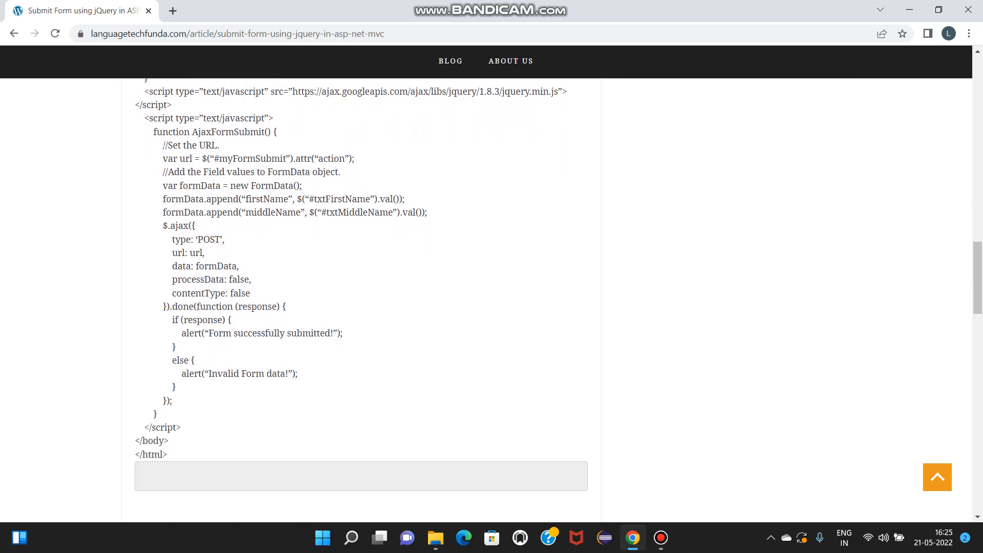